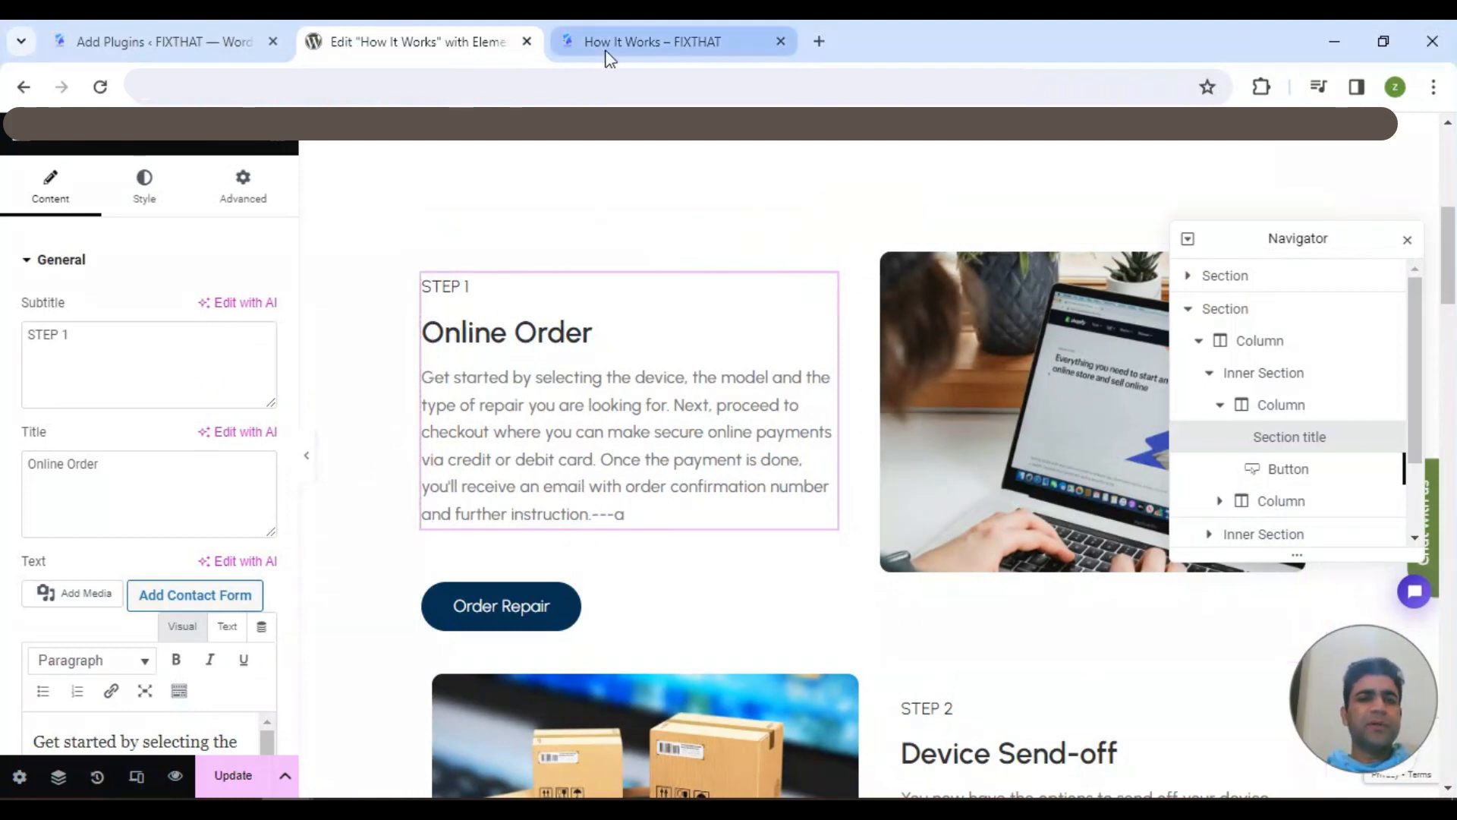
# Open the UpdraftPlus settings page from the WordPress Plugins list.
pyautogui.click(650, 42)
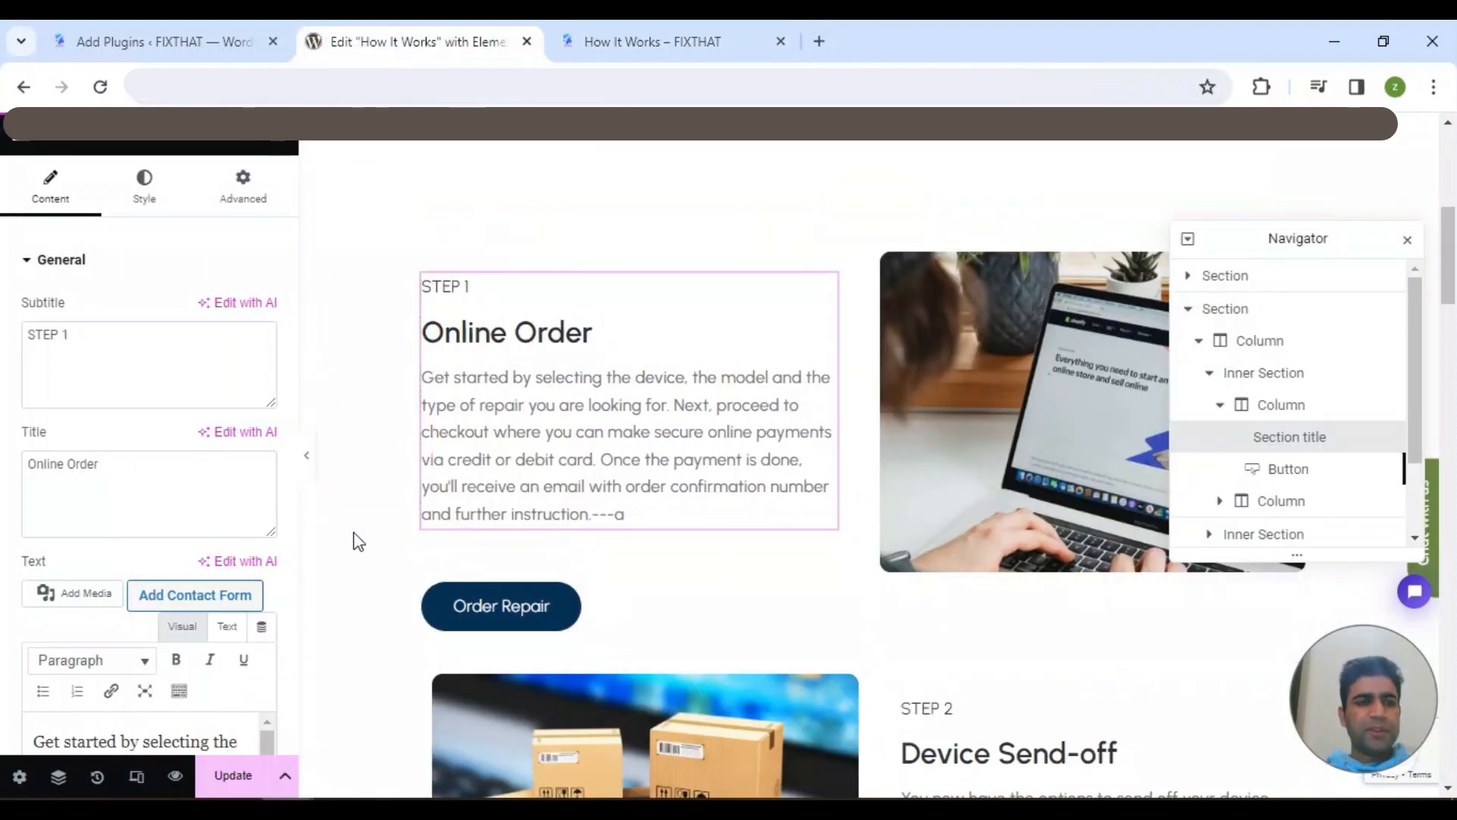
pyautogui.click(474, 484)
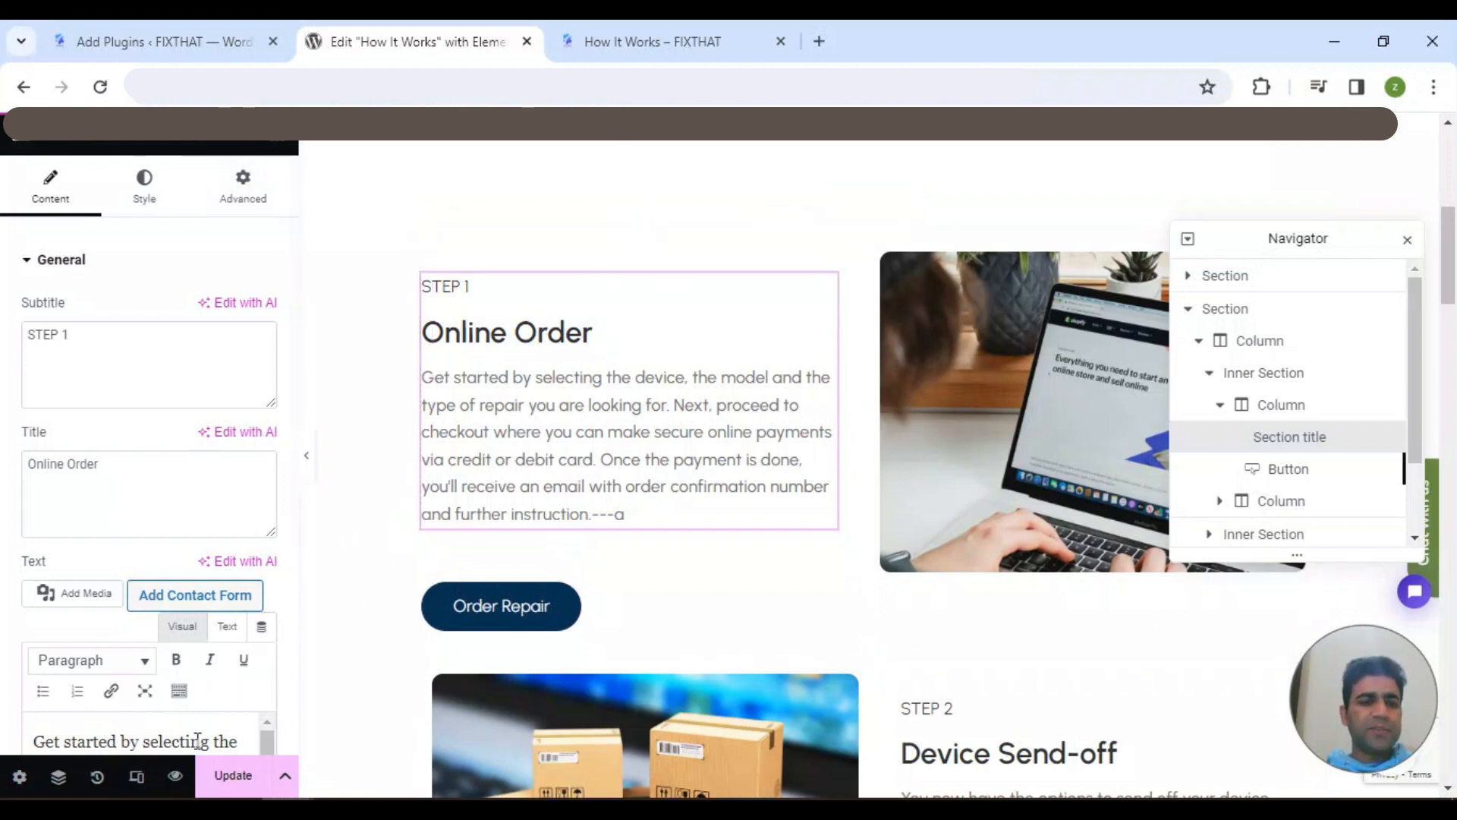
pyautogui.click(167, 41)
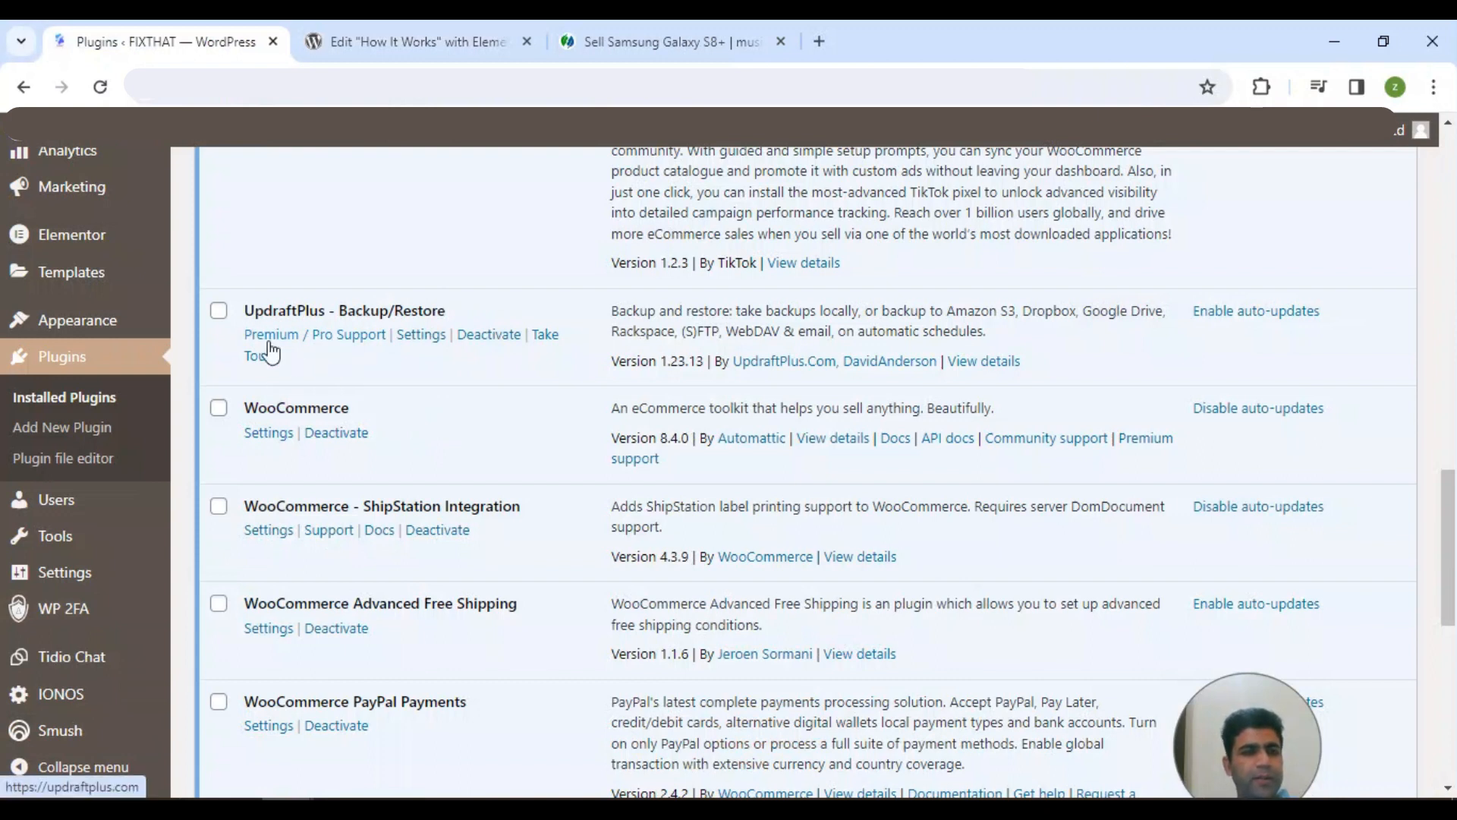
pyautogui.click(420, 334)
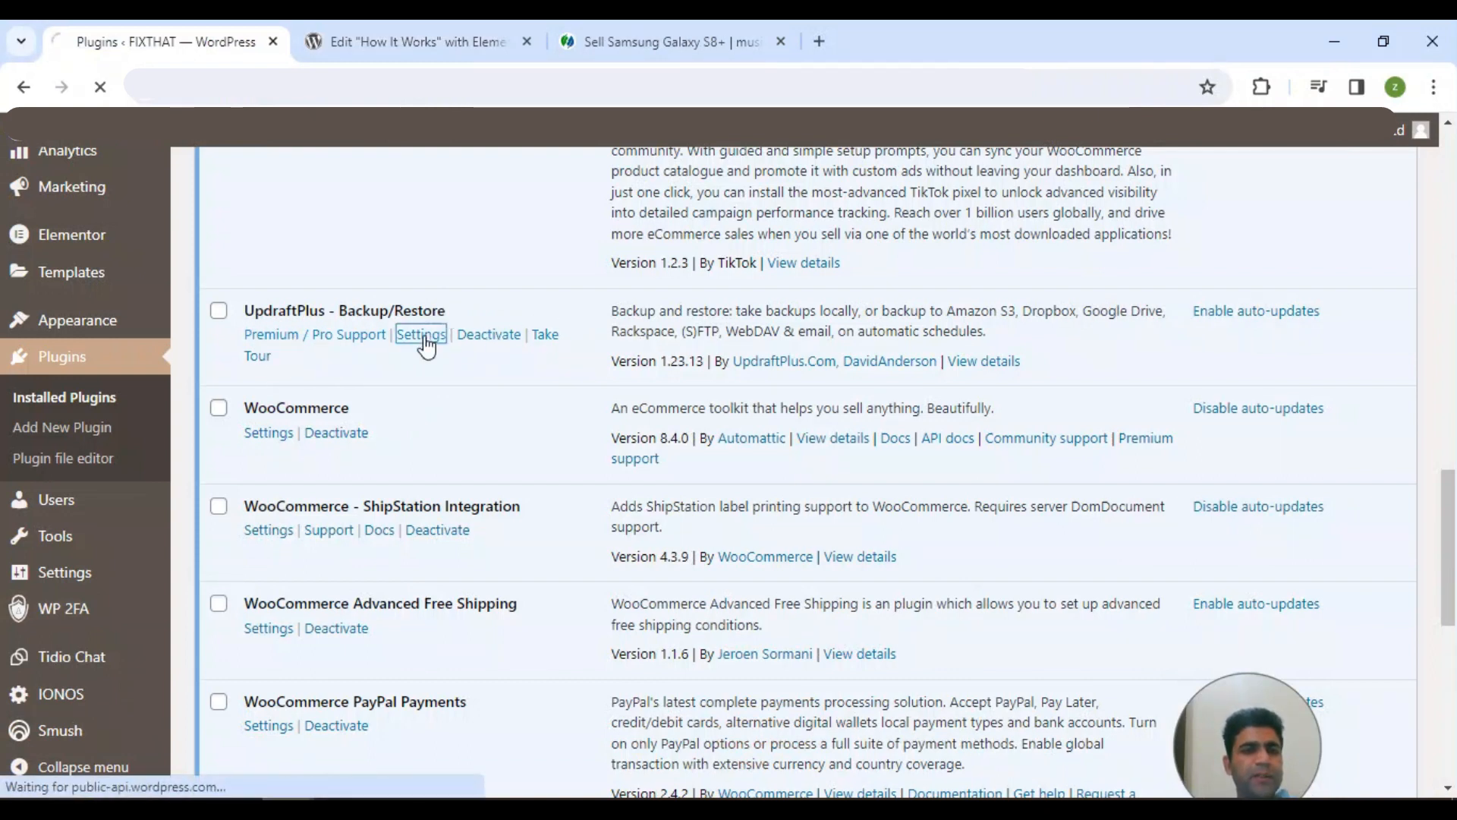
pyautogui.click(421, 333)
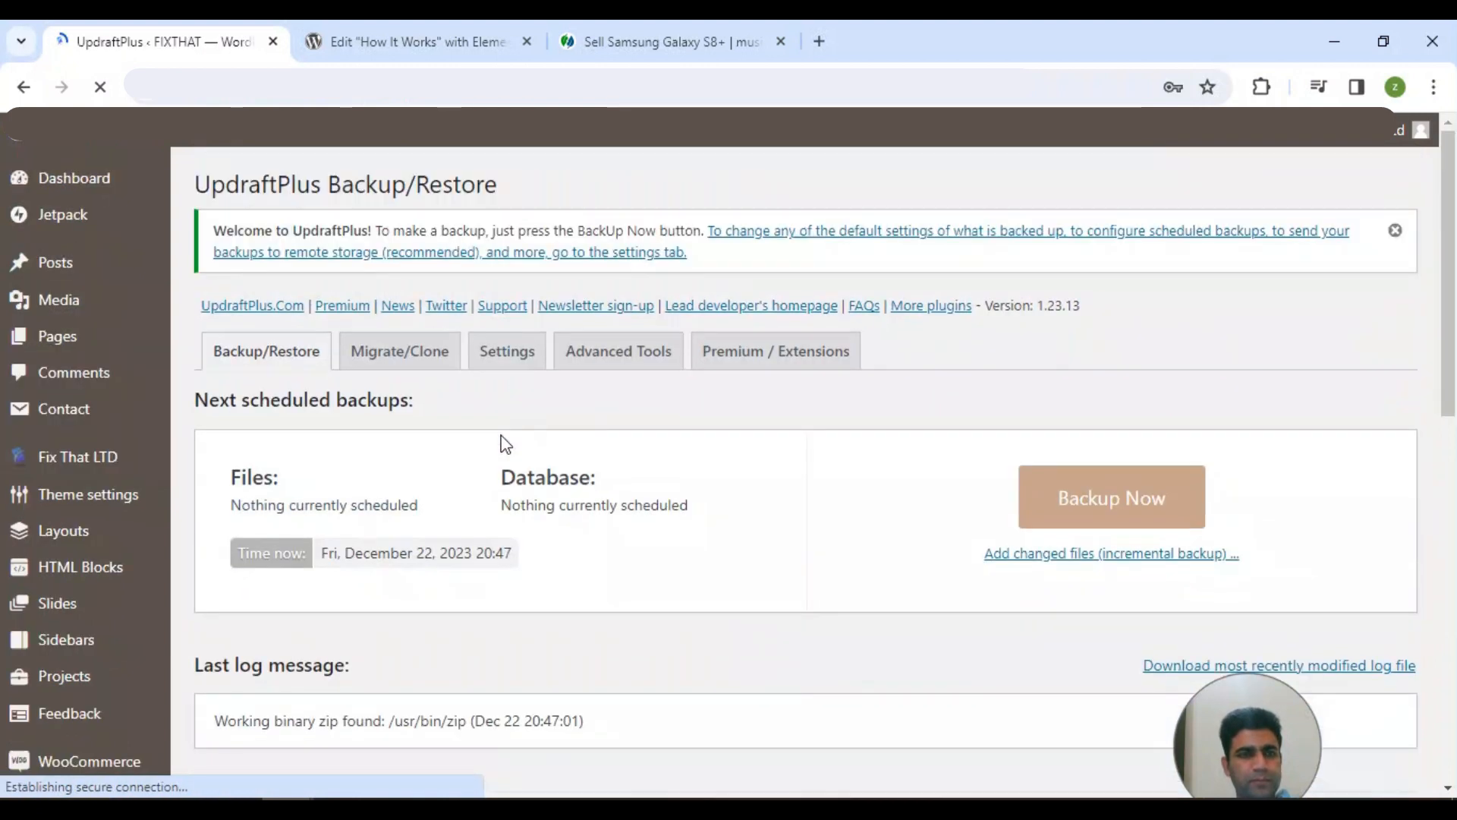
# Start restoring the Dec 22, 2023 19:58 backup under Existing backups.
pyautogui.scroll(-3)
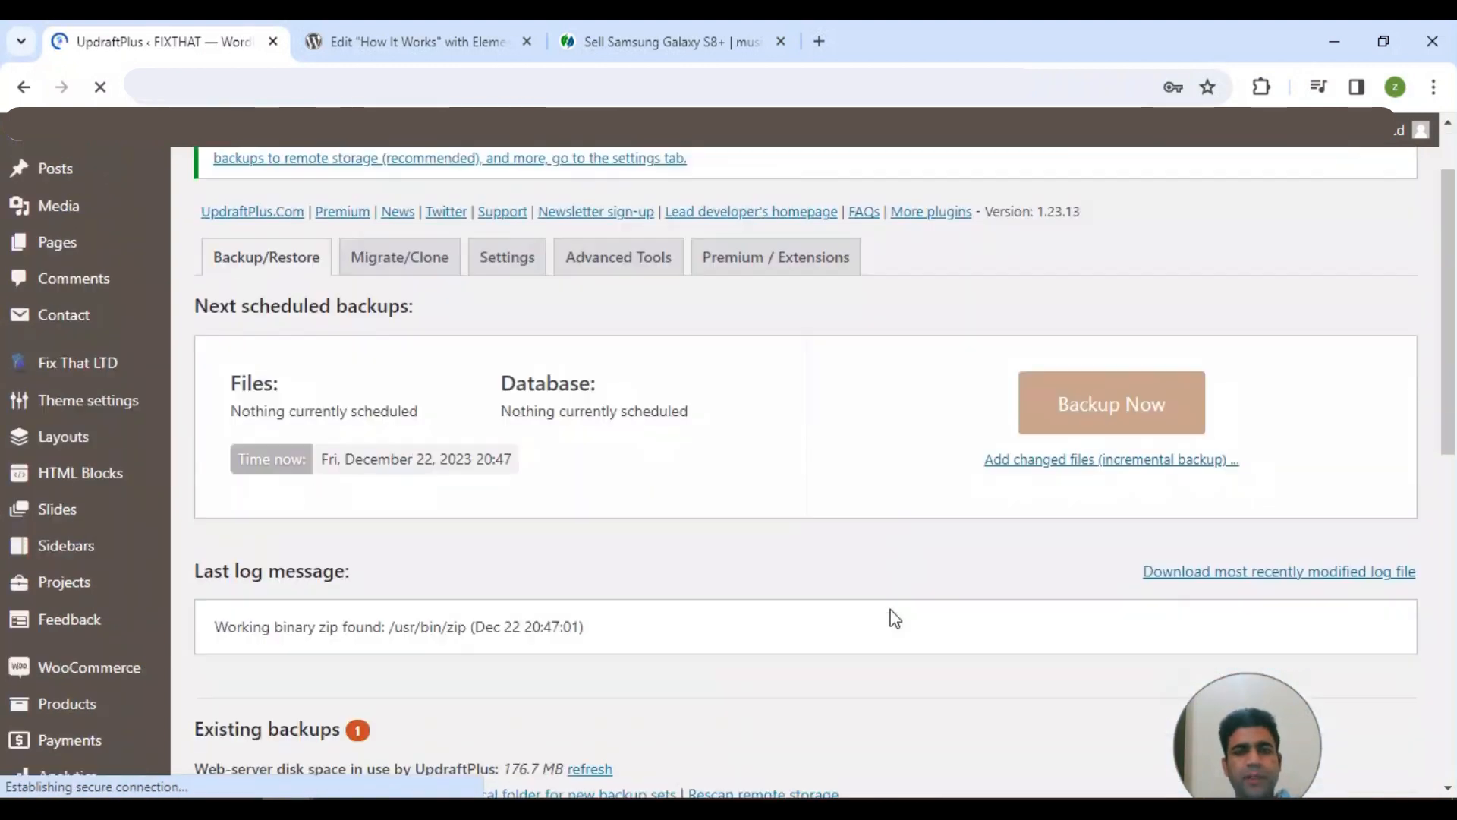
pyautogui.scroll(-3)
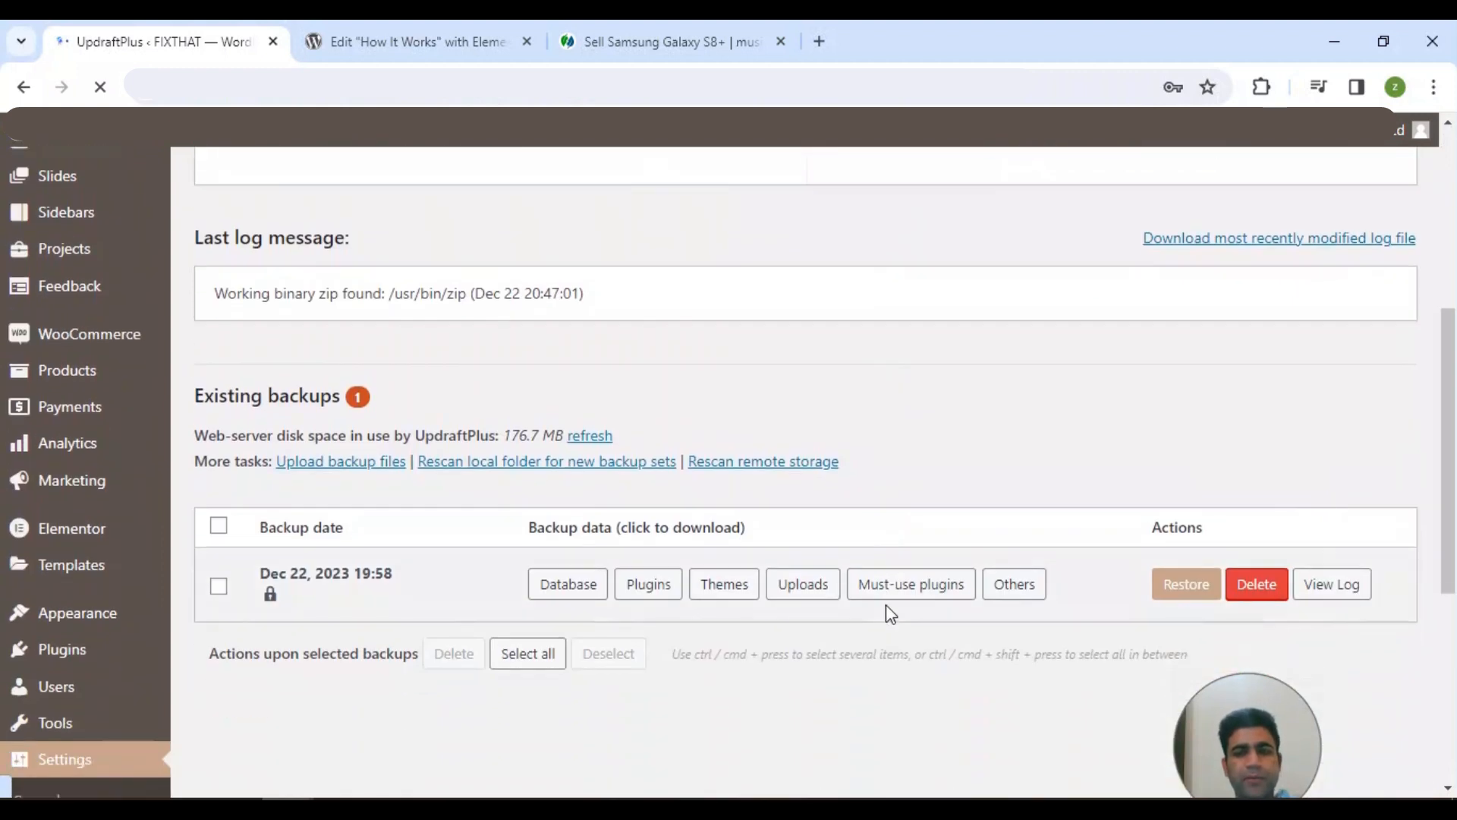
pyautogui.moveTo(570, 260)
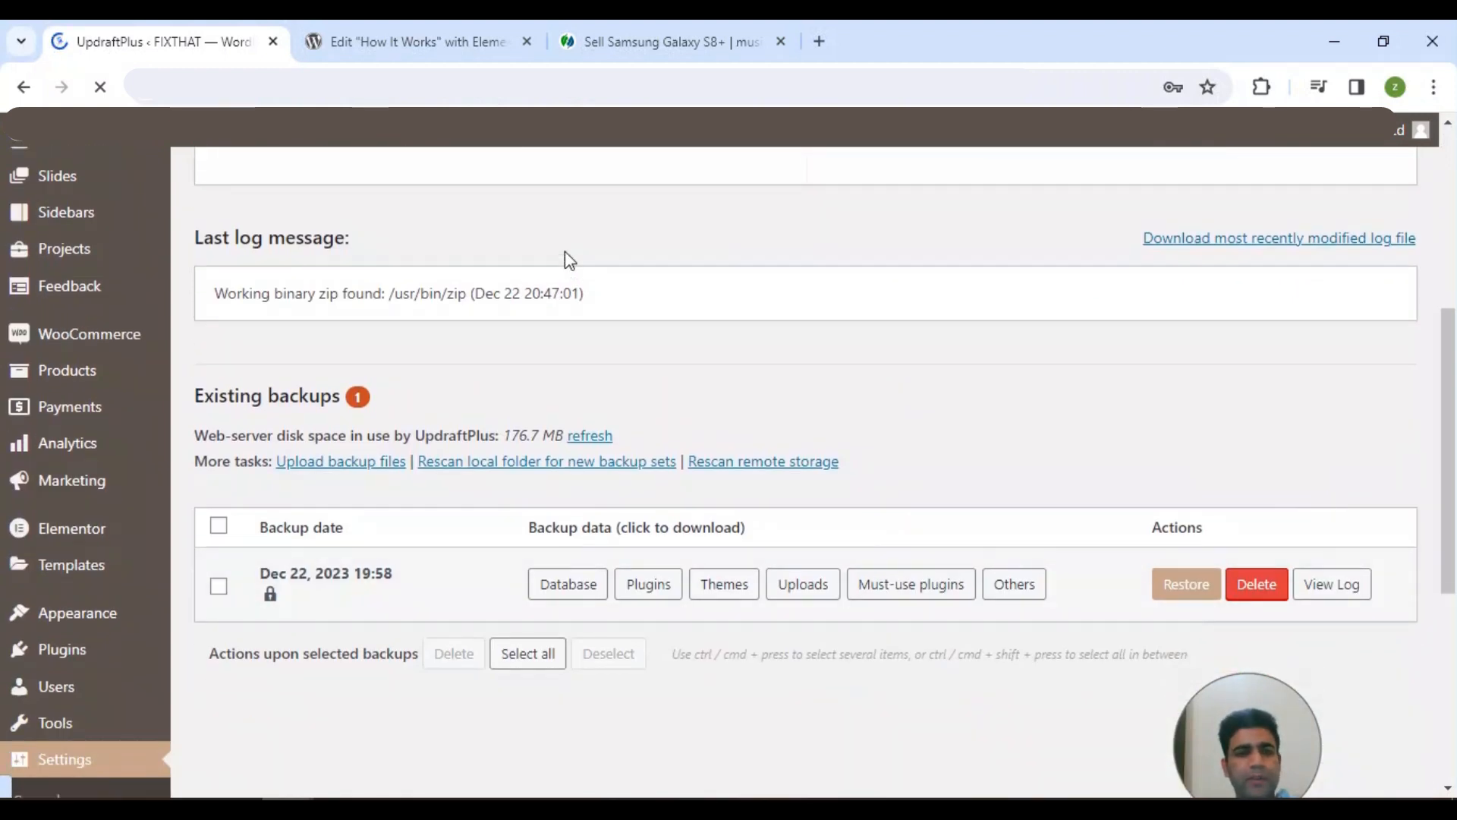
pyautogui.click(1185, 584)
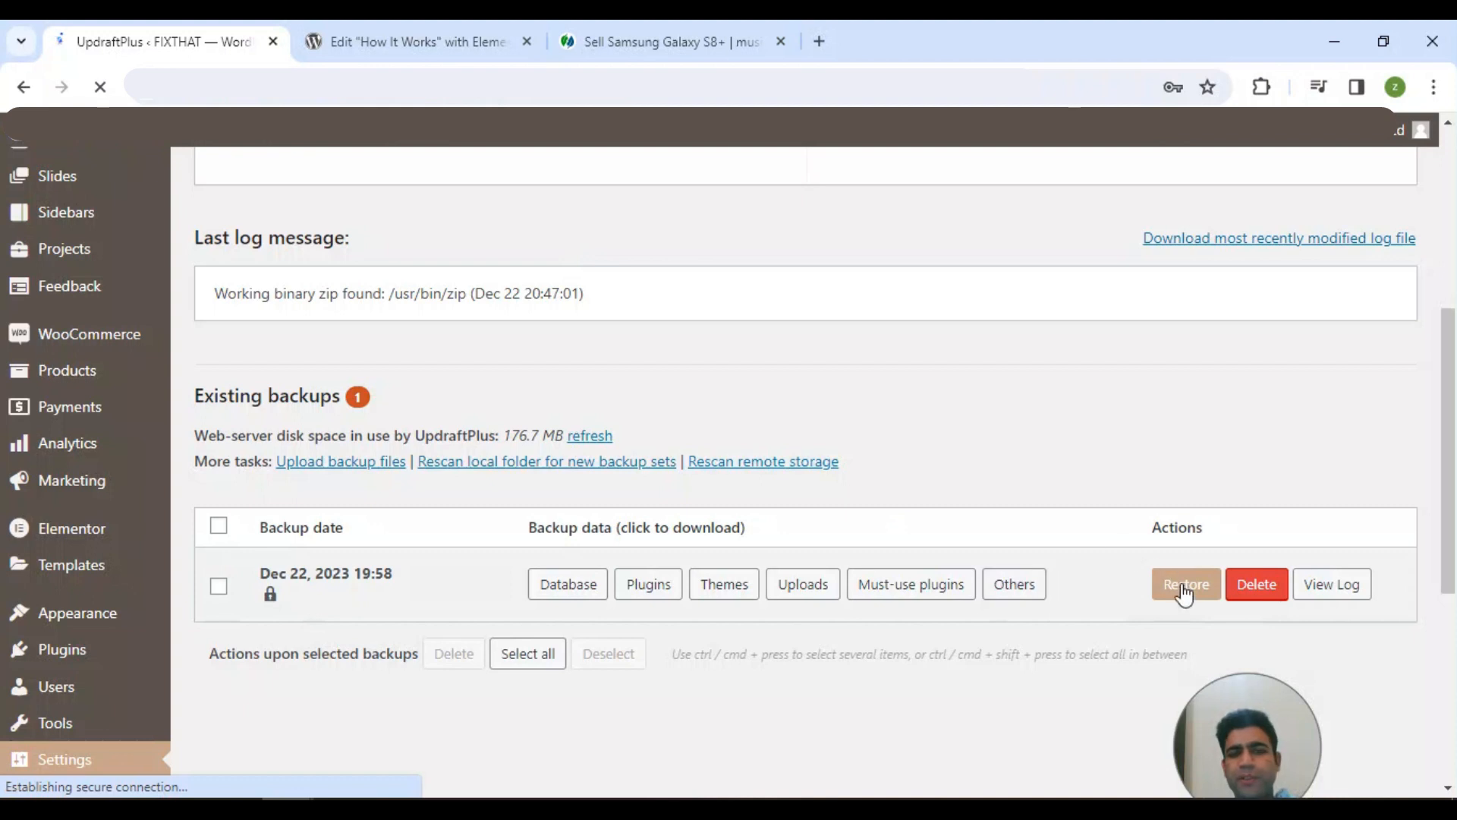
# Restore plugins, themes, uploads, must-use plugins, others and database, and proceed to file preparation.
pyautogui.click(1186, 583)
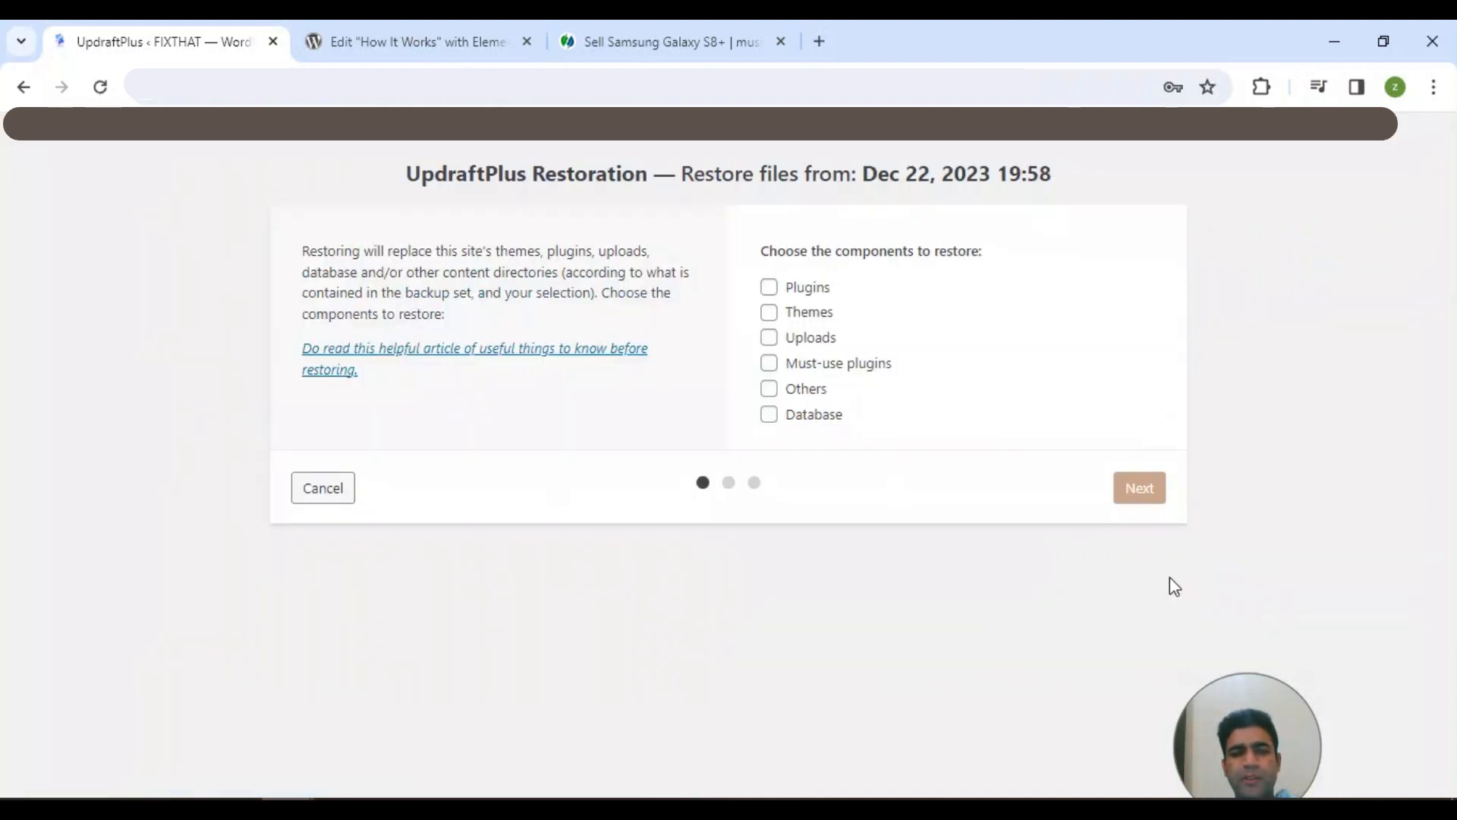
pyautogui.moveTo(769, 229)
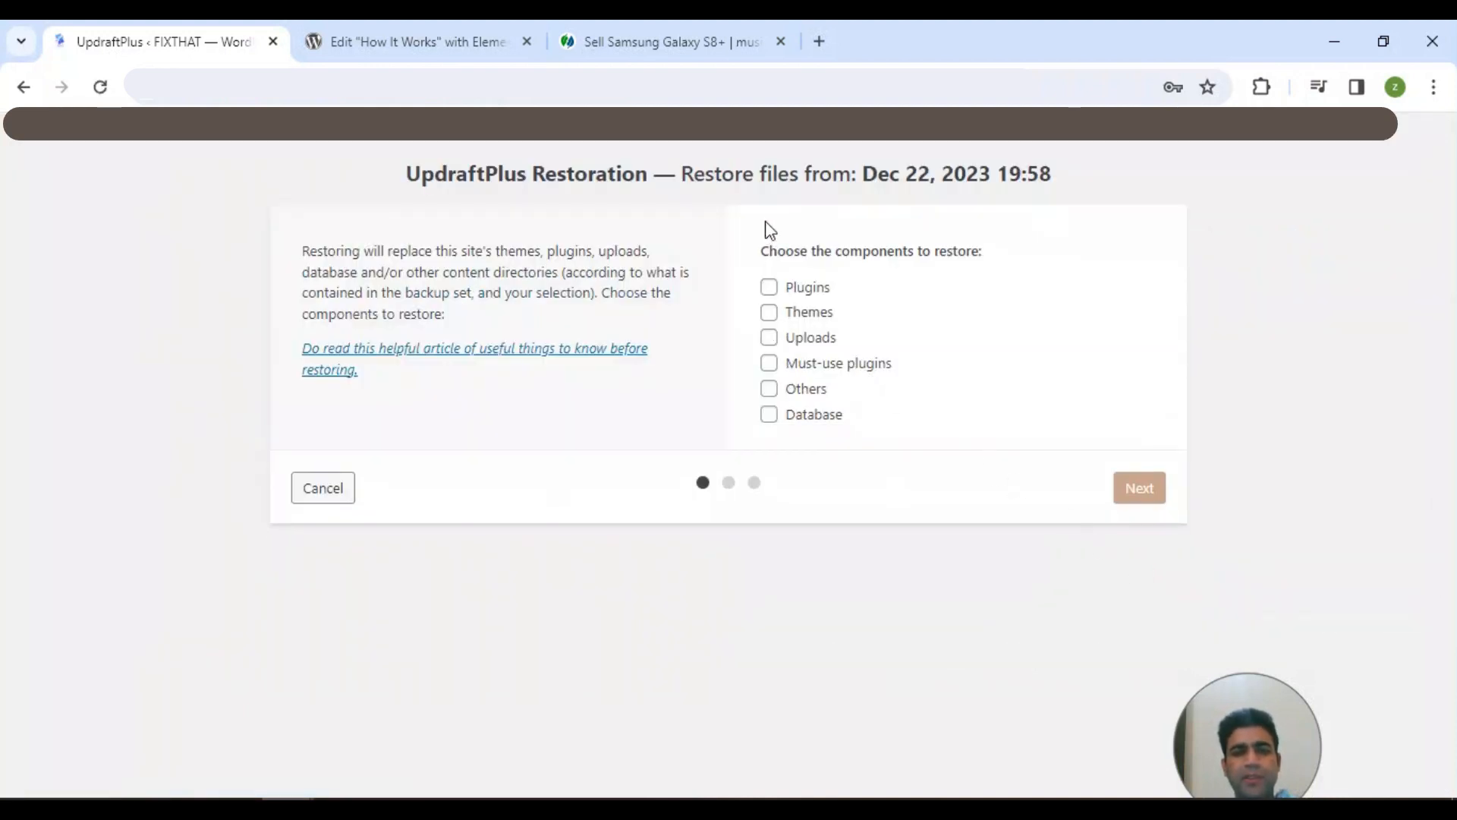
pyautogui.click(769, 336)
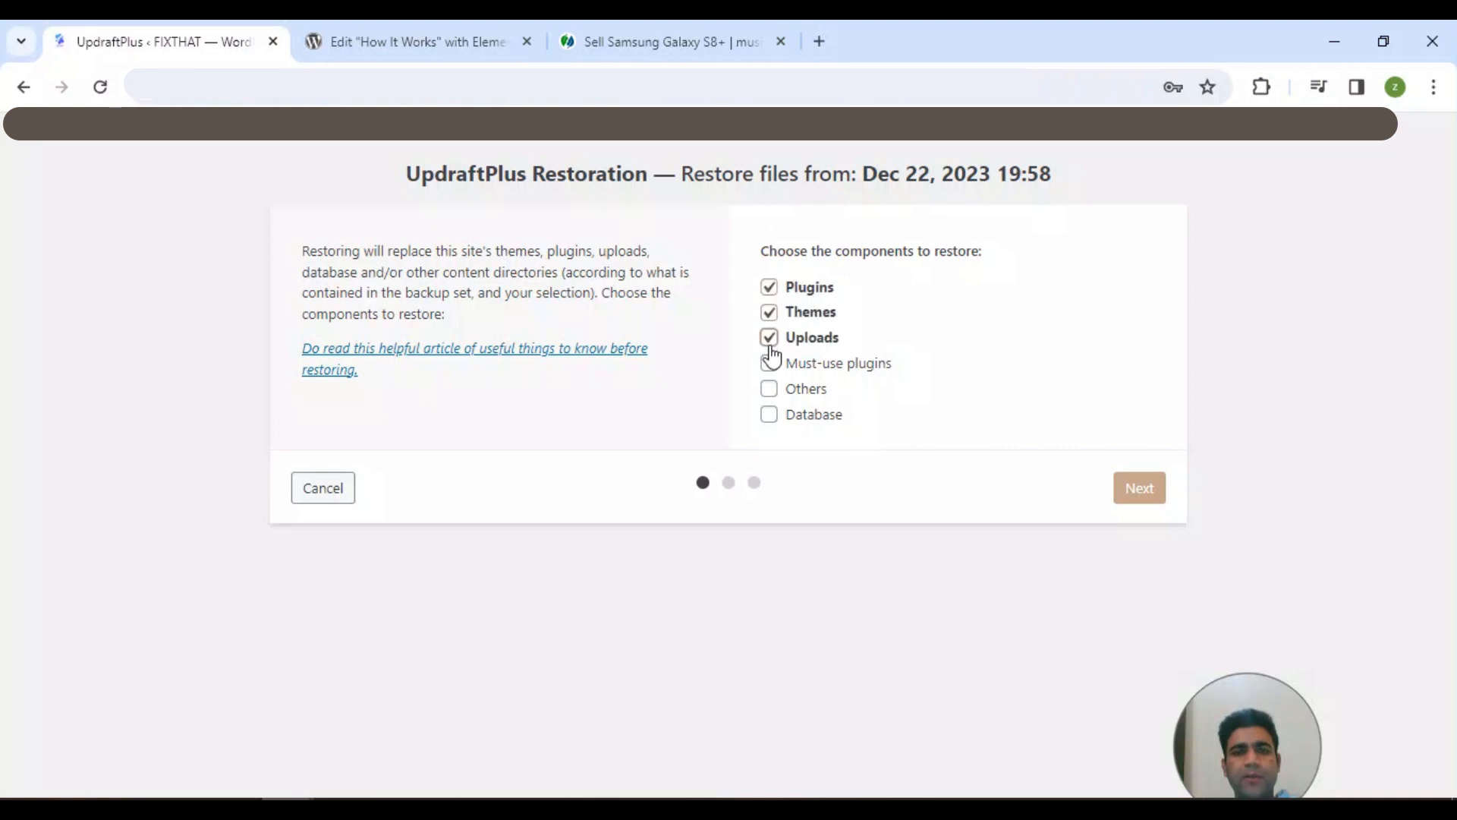
pyautogui.click(768, 414)
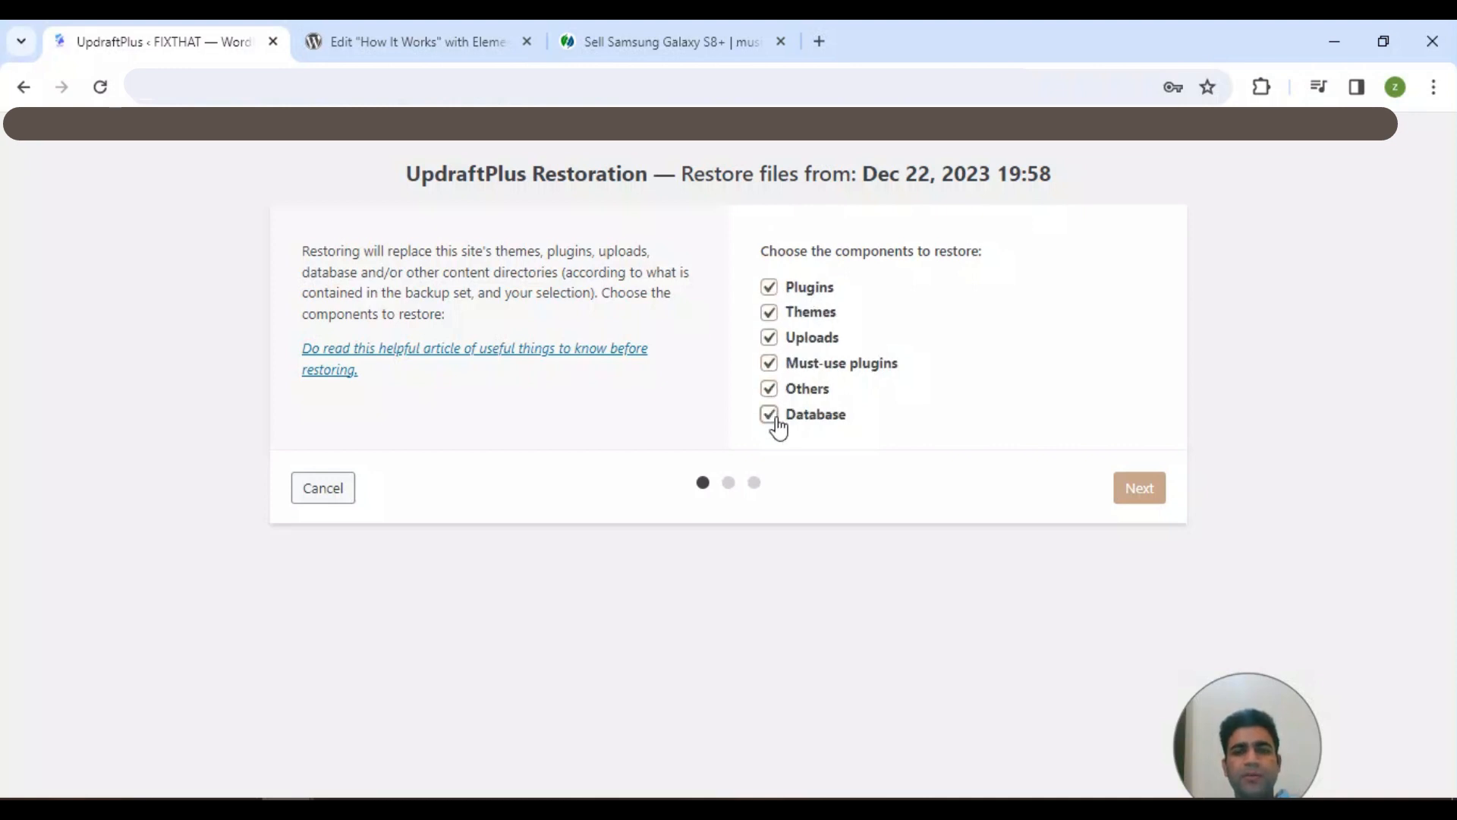
pyautogui.click(1138, 487)
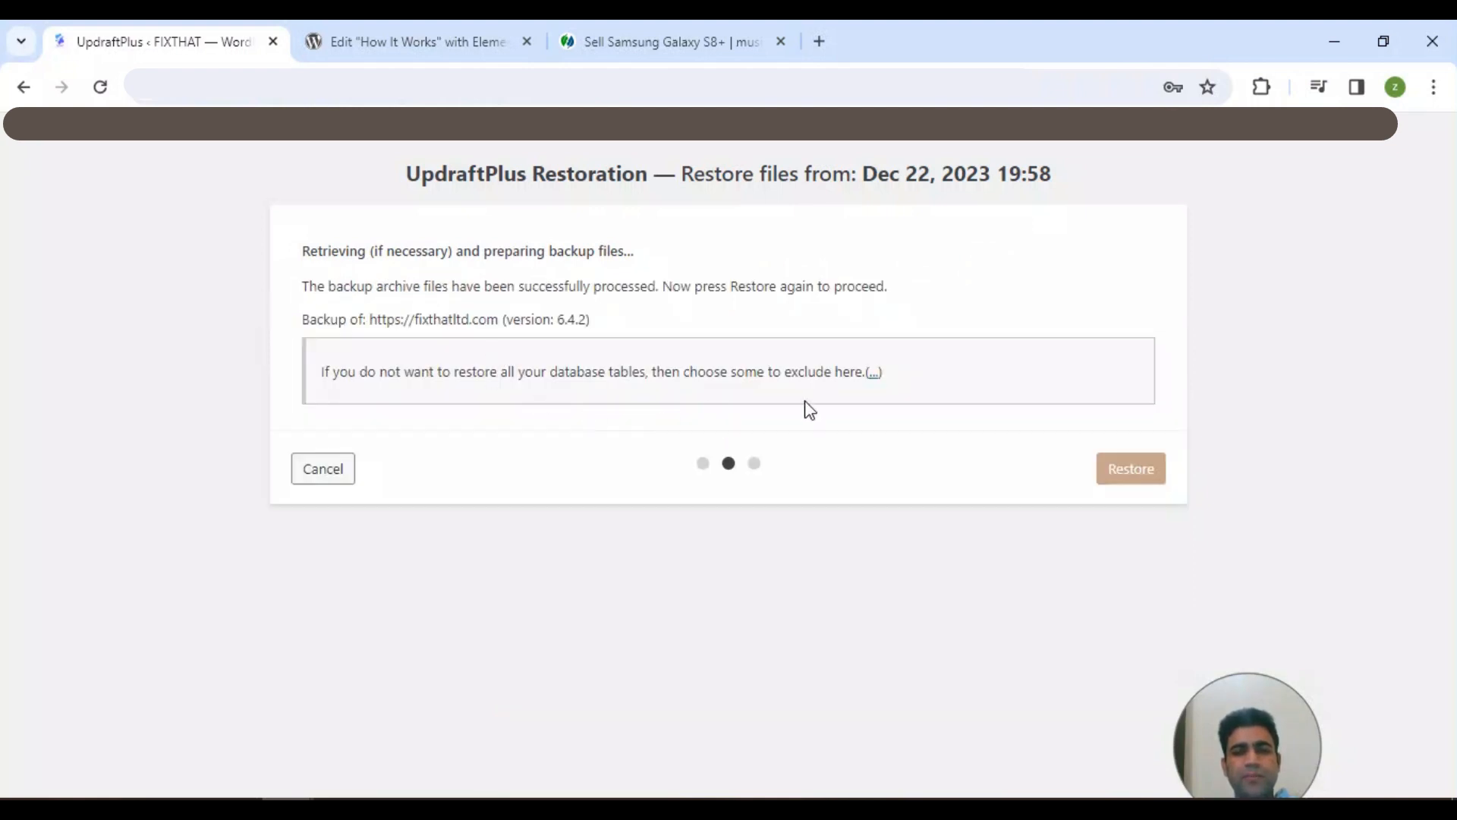
pyautogui.moveTo(664, 399)
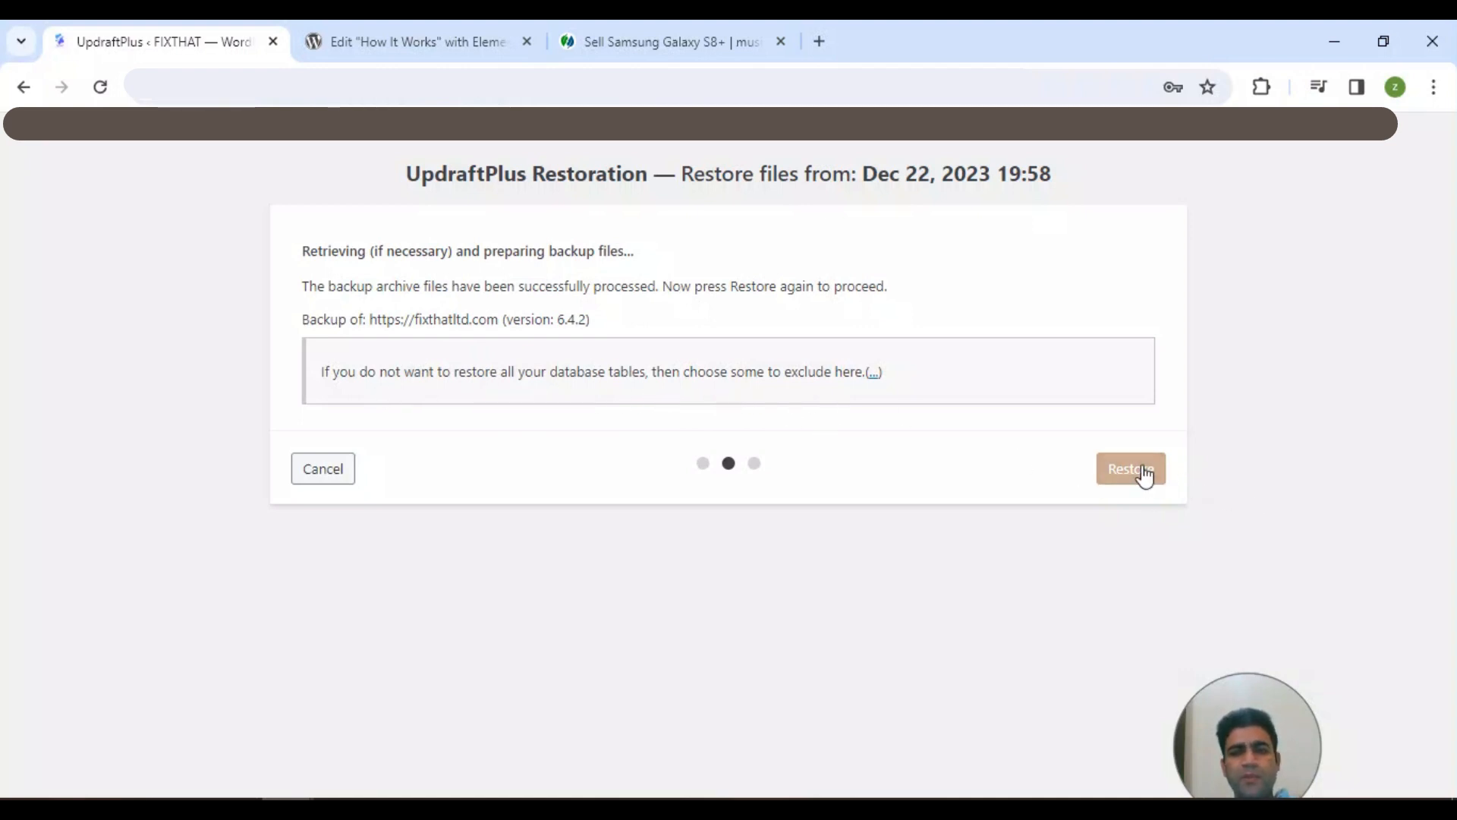
pyautogui.moveTo(601, 412)
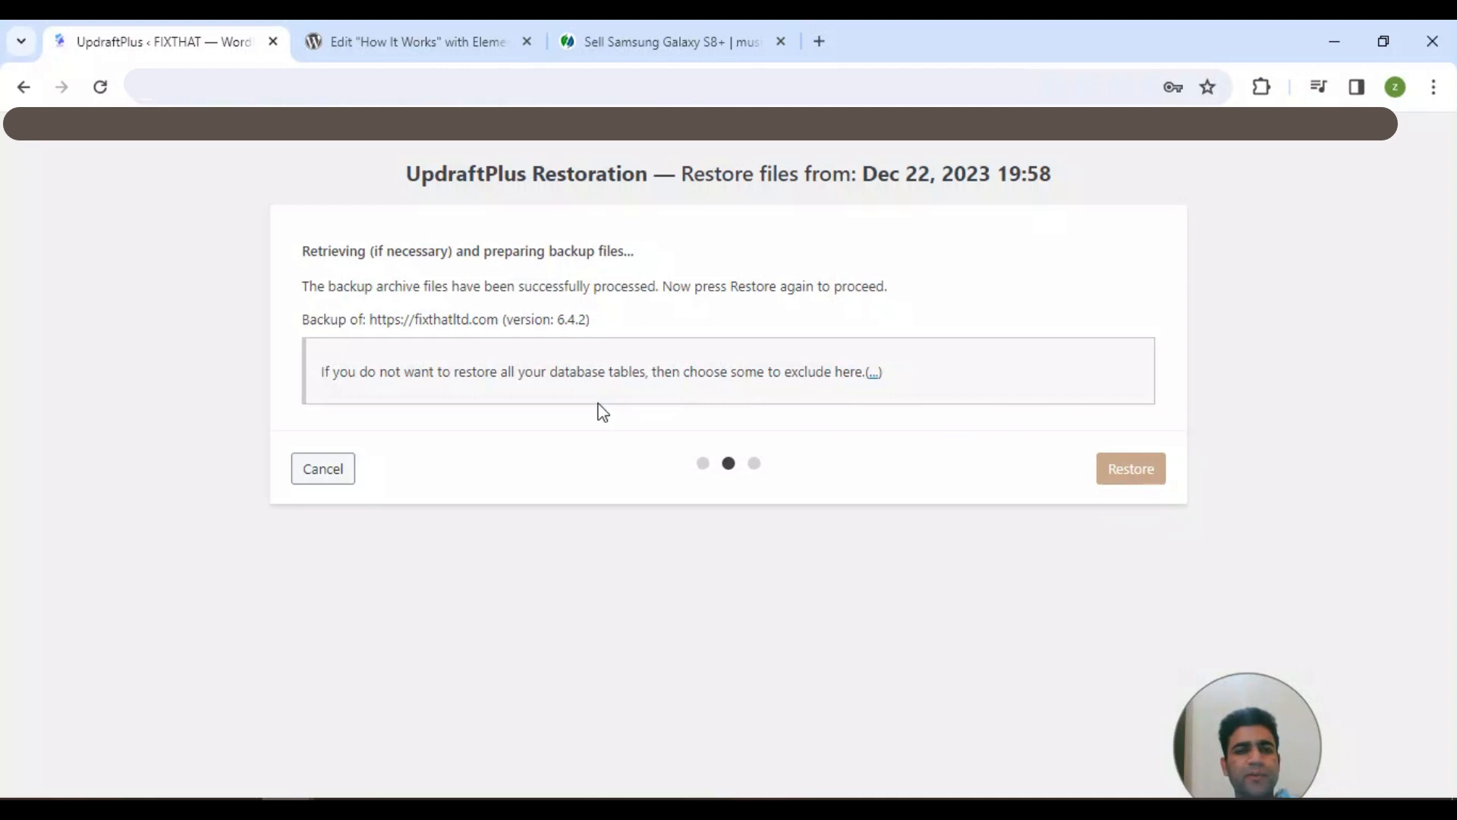
pyautogui.moveTo(576, 398)
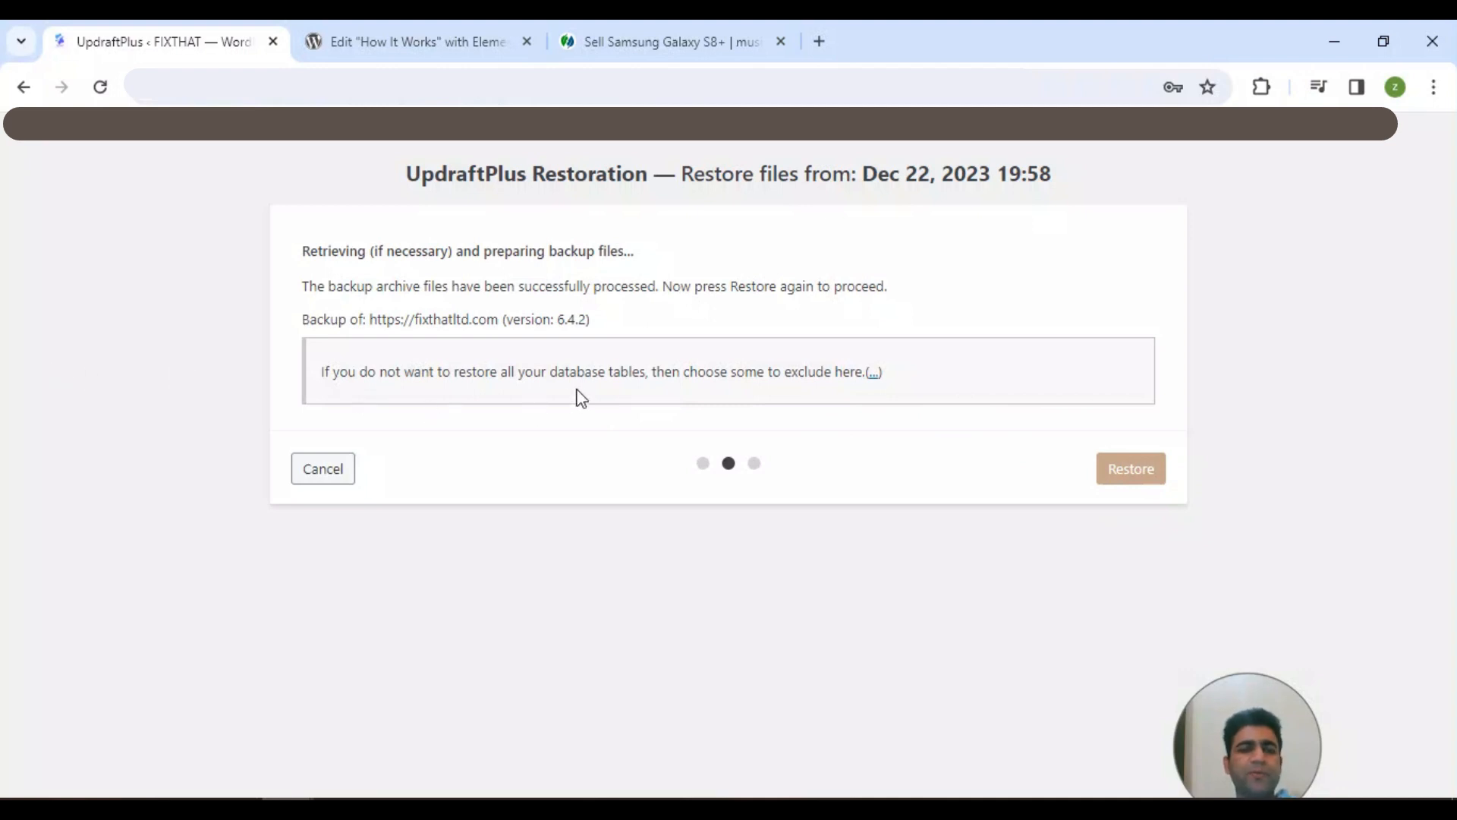
pyautogui.moveTo(697, 397)
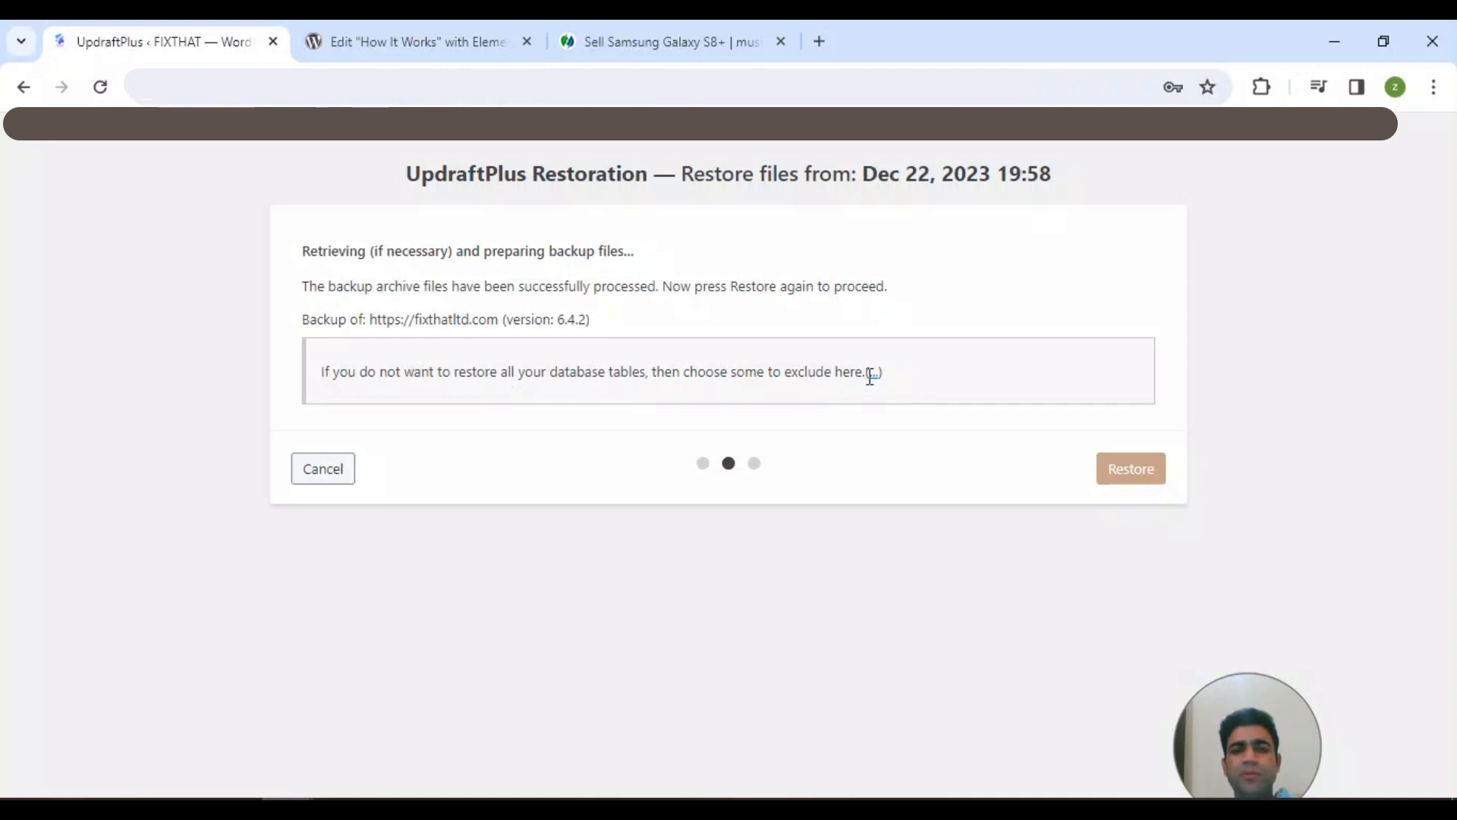
# Review the excludable database tables, leave all tables included, and launch the restore.
pyautogui.click(872, 372)
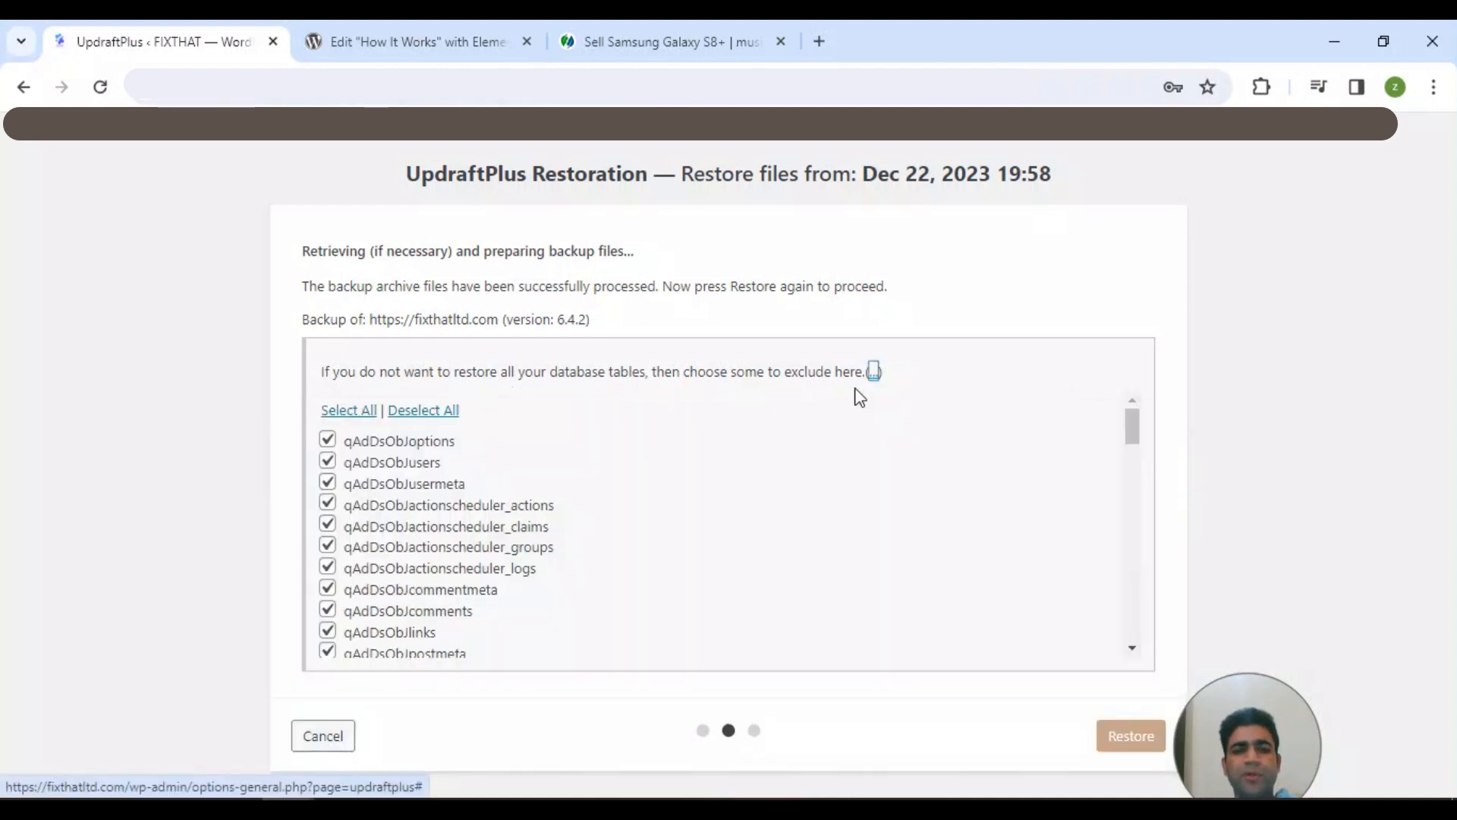
pyautogui.scroll(-3)
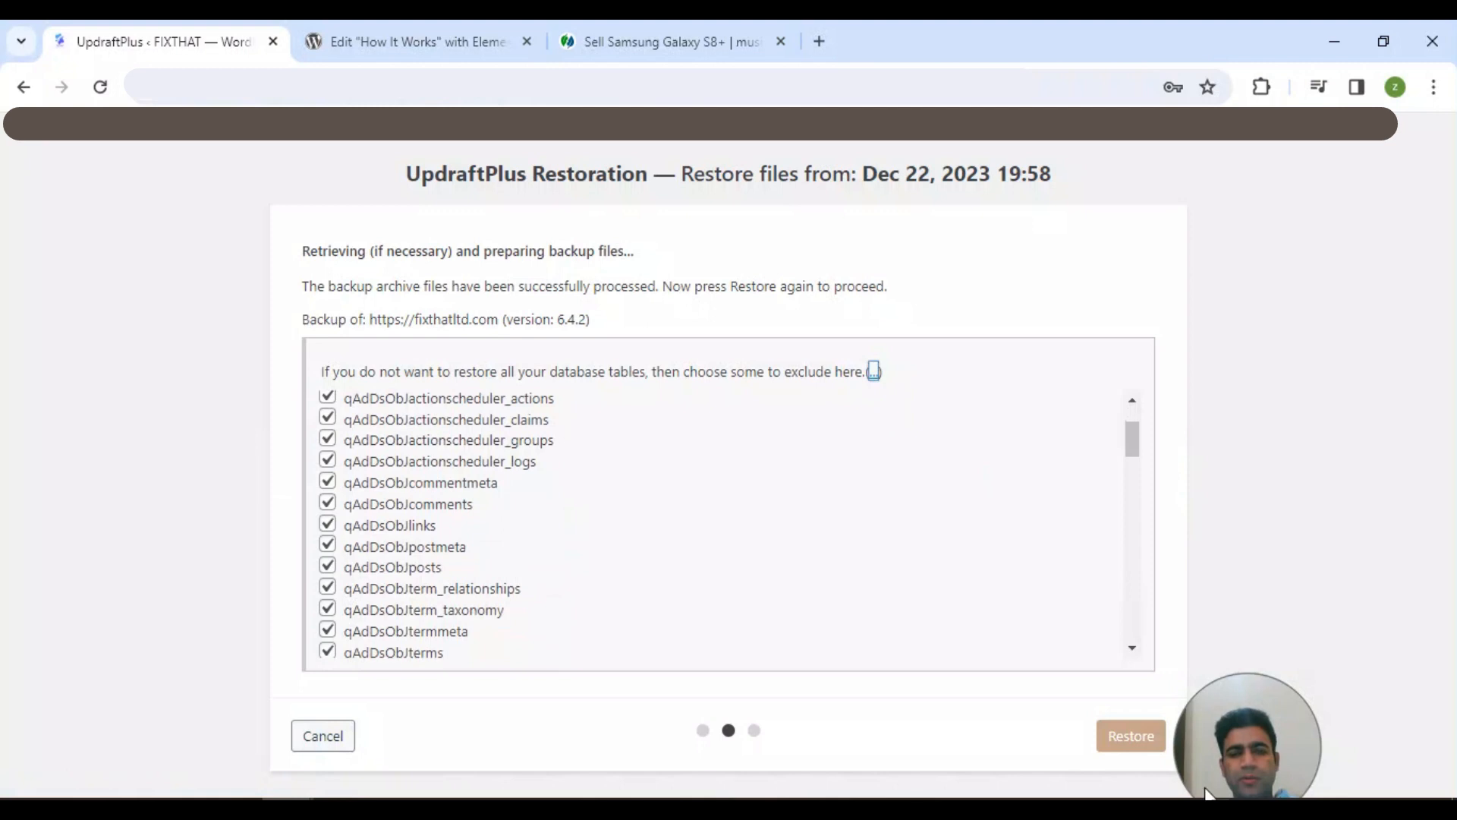
pyautogui.click(1130, 735)
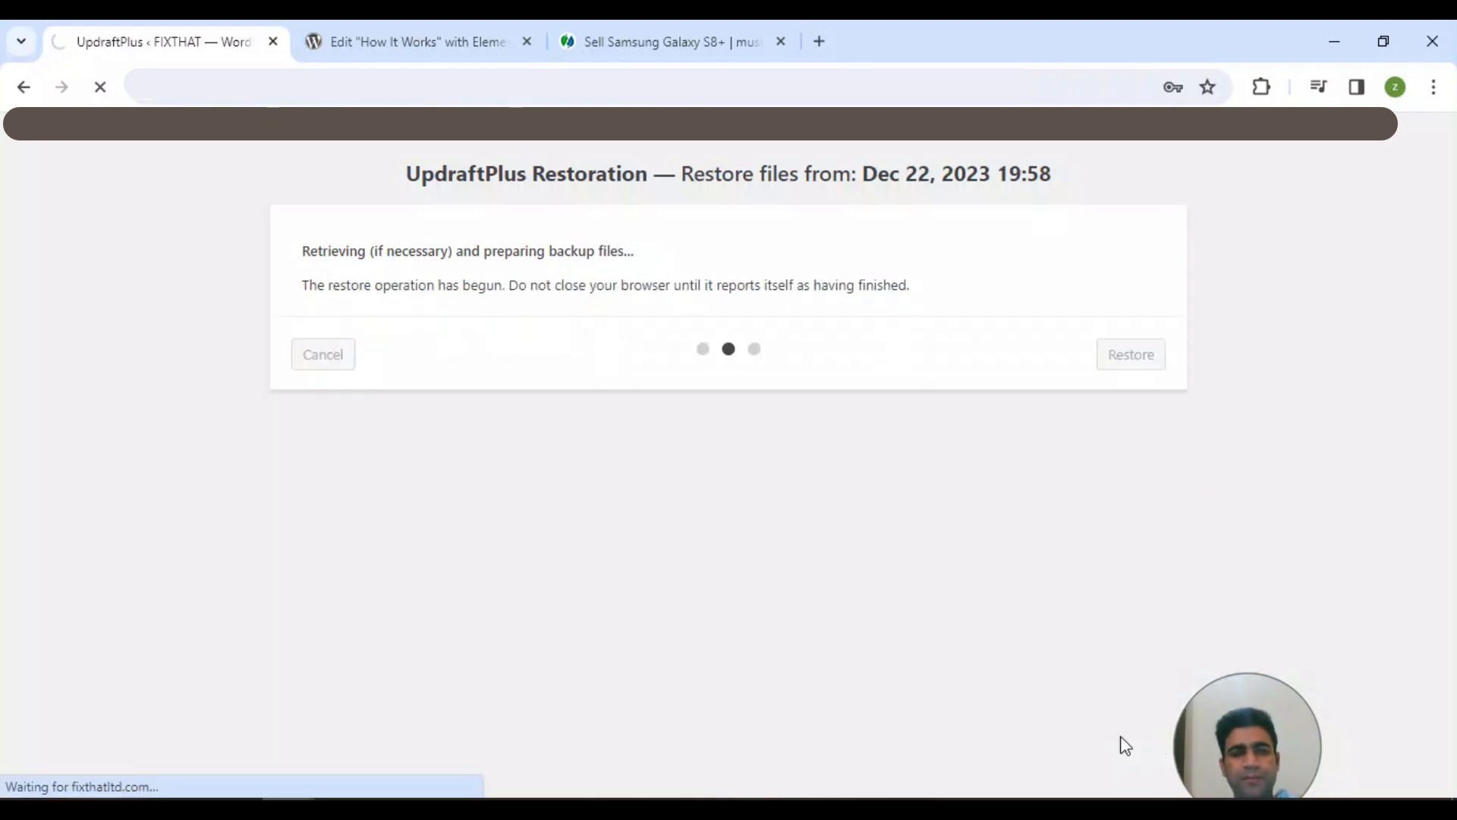
pyautogui.moveTo(467, 444)
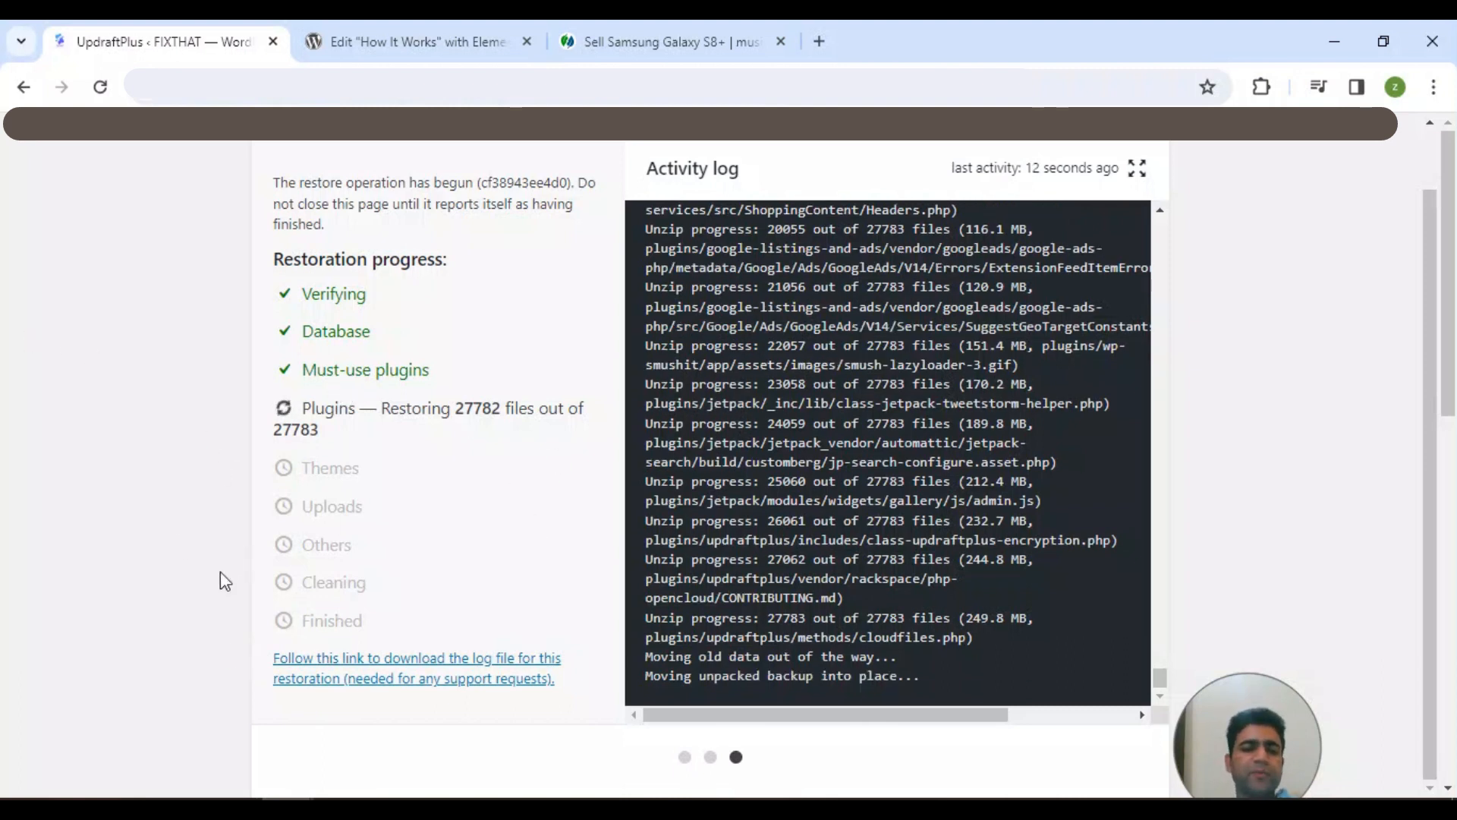
pyautogui.moveTo(416, 510)
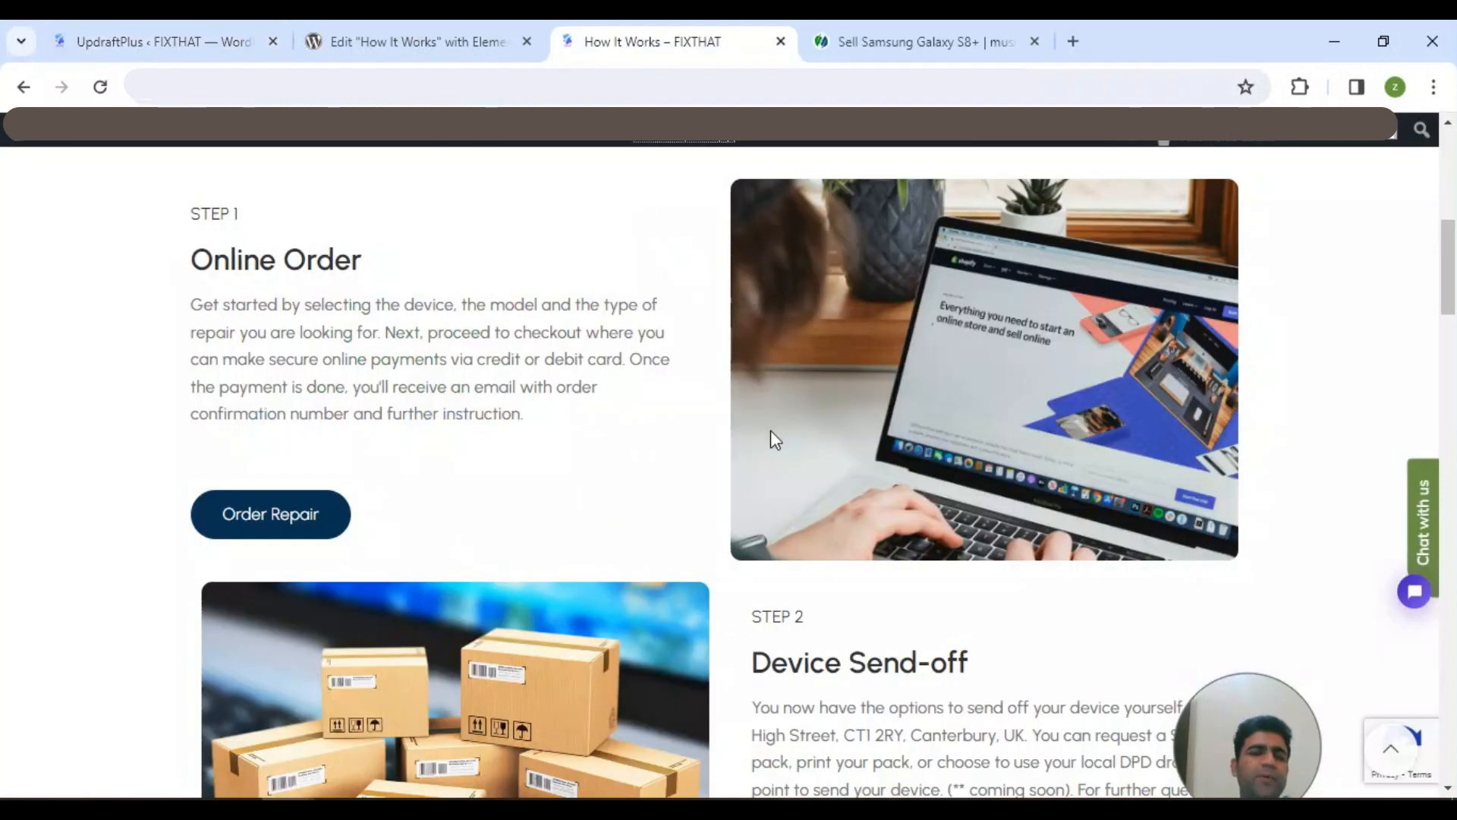
pyautogui.moveTo(528, 355)
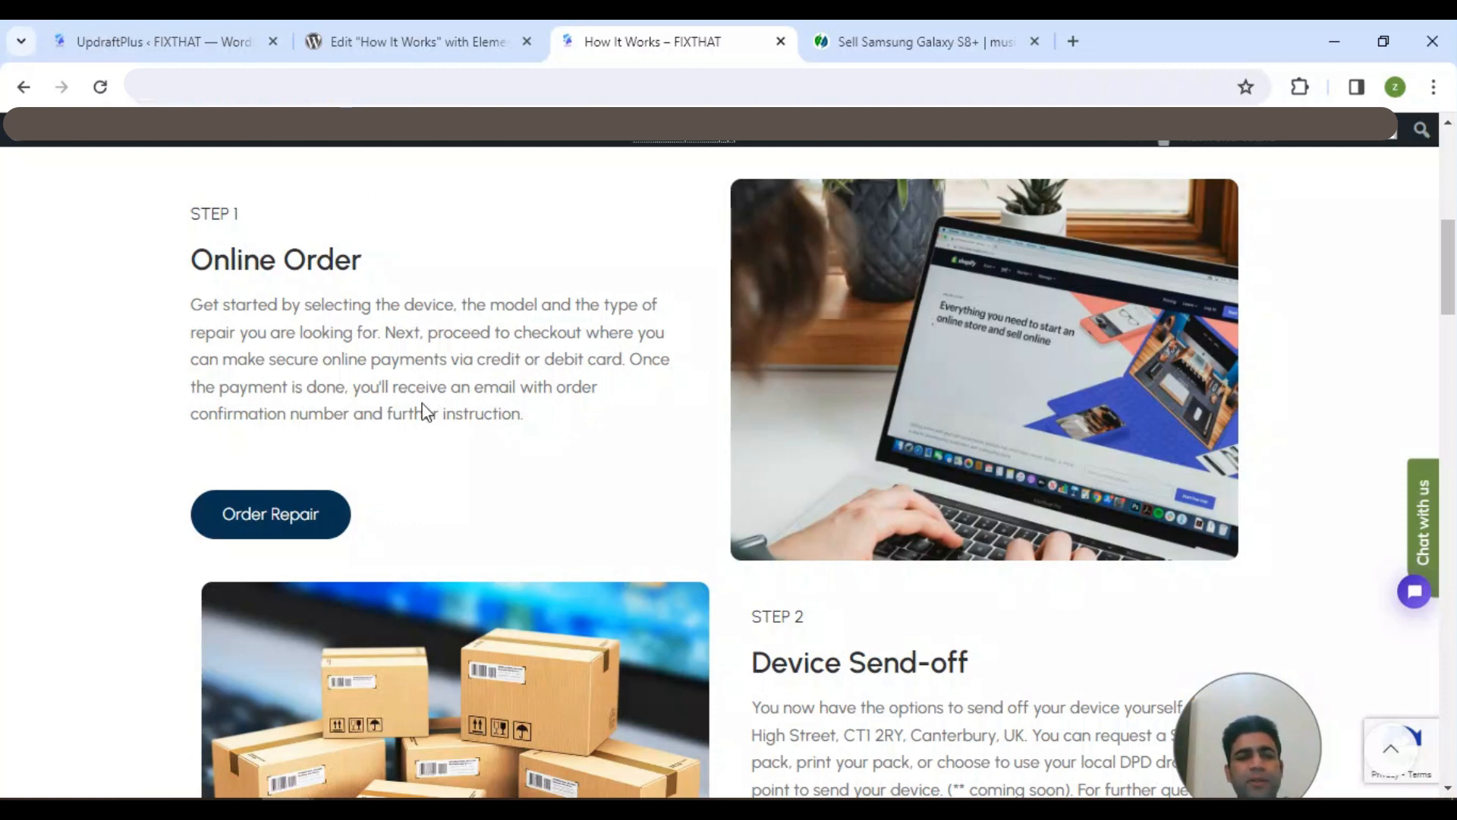
pyautogui.moveTo(693, 446)
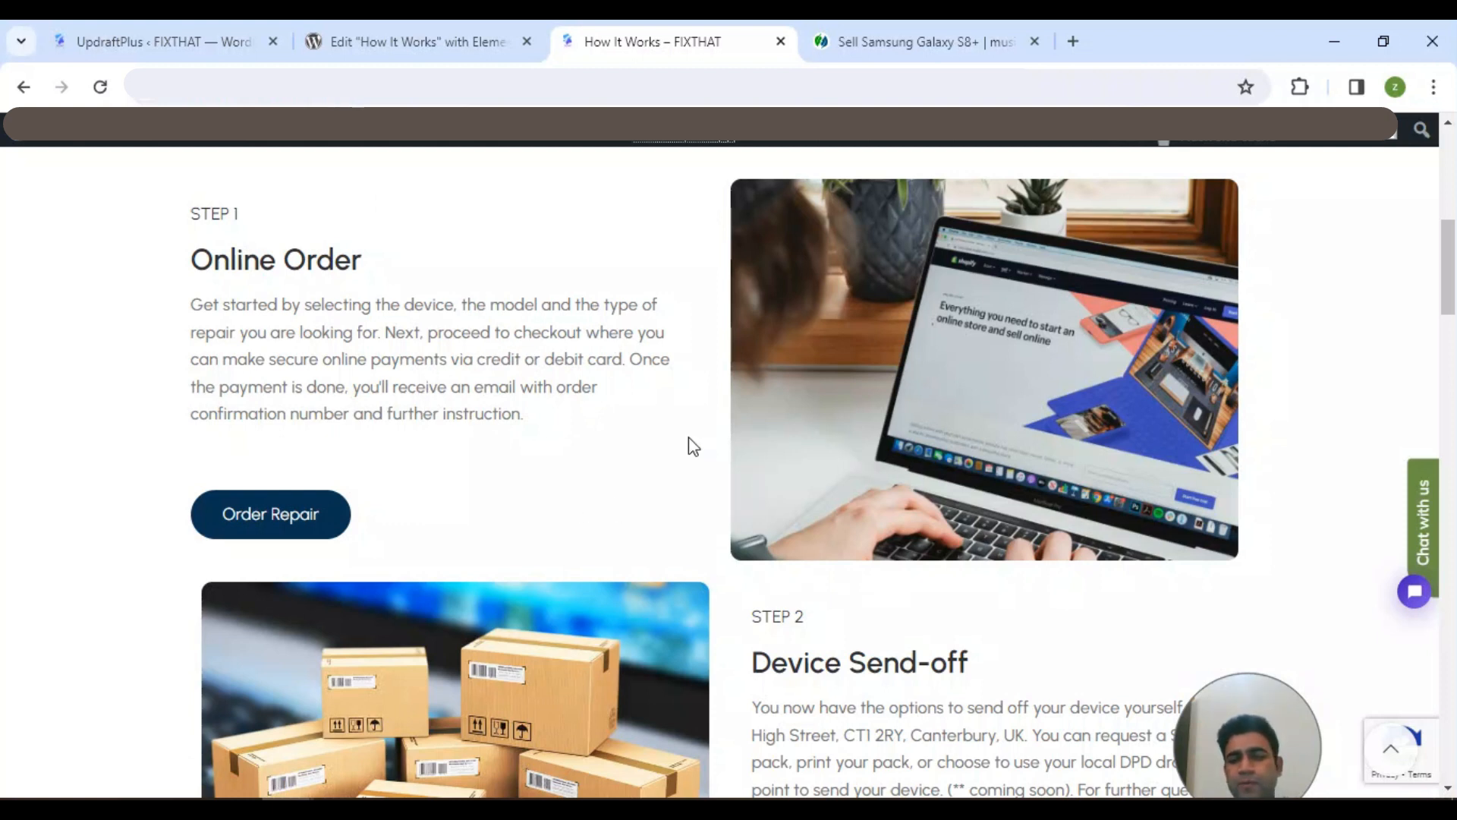